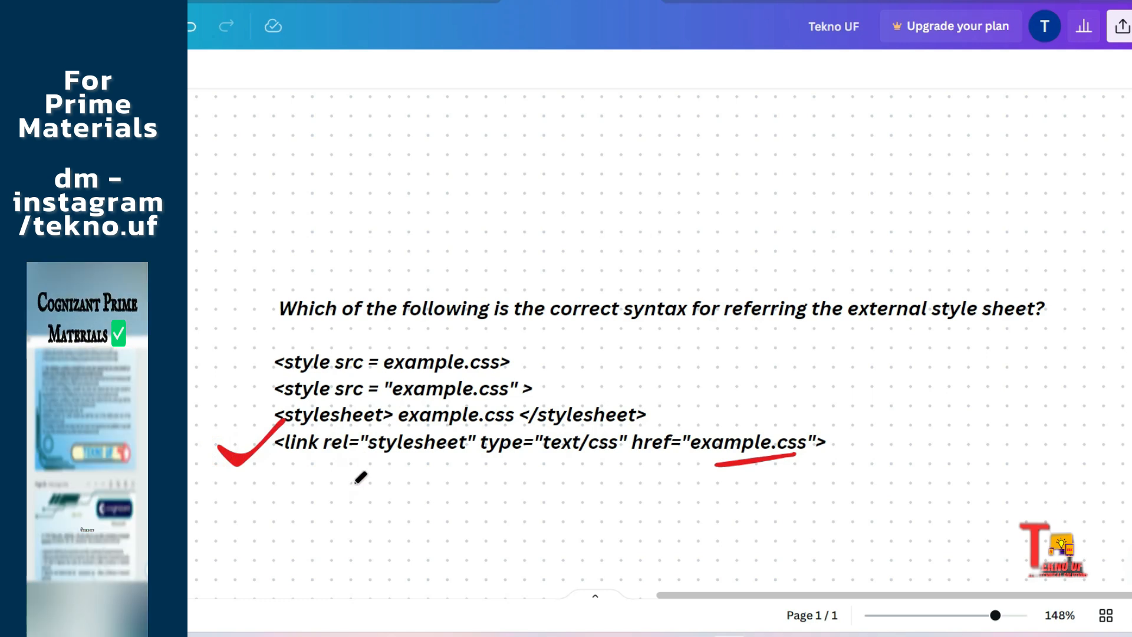
pyautogui.scroll(-3)
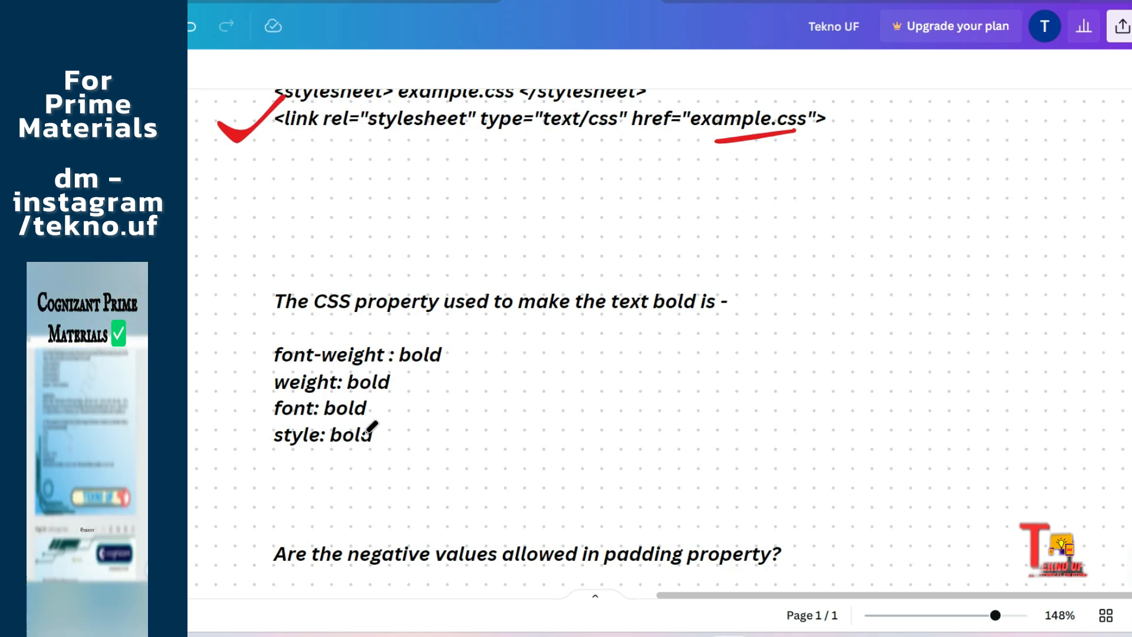
pyautogui.scroll(-3)
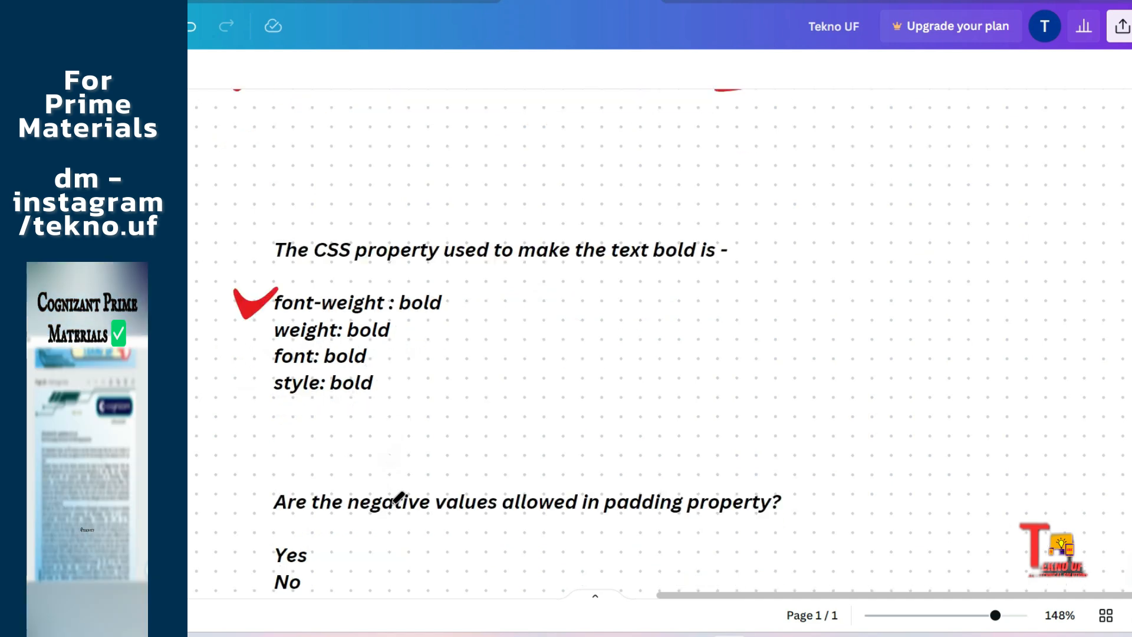
pyautogui.scroll(-3)
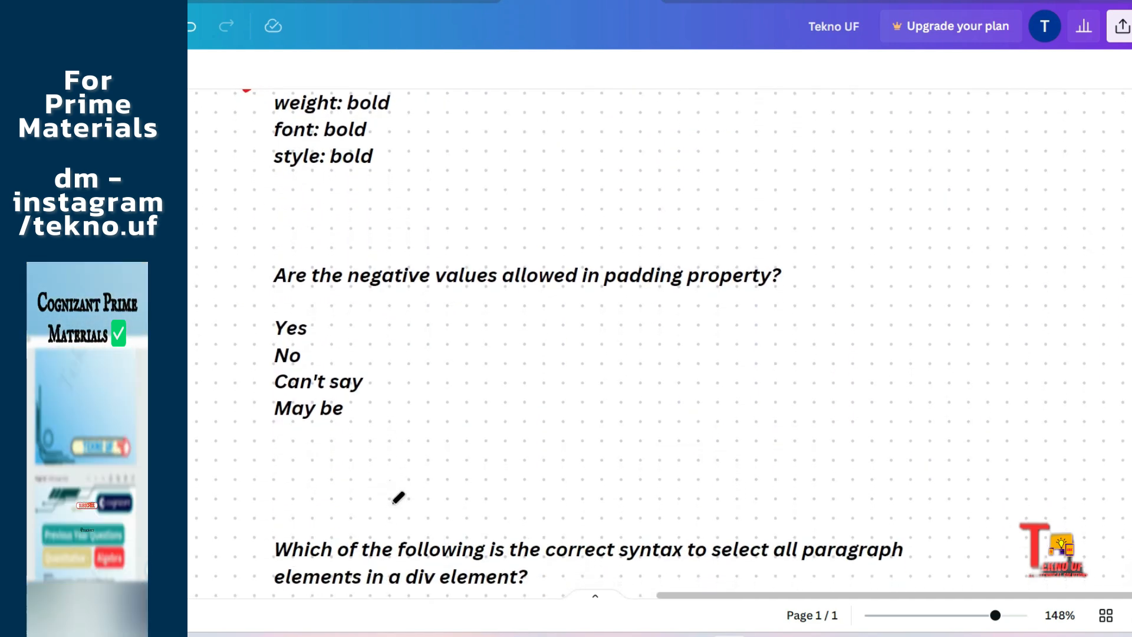
pyautogui.moveTo(581, 321)
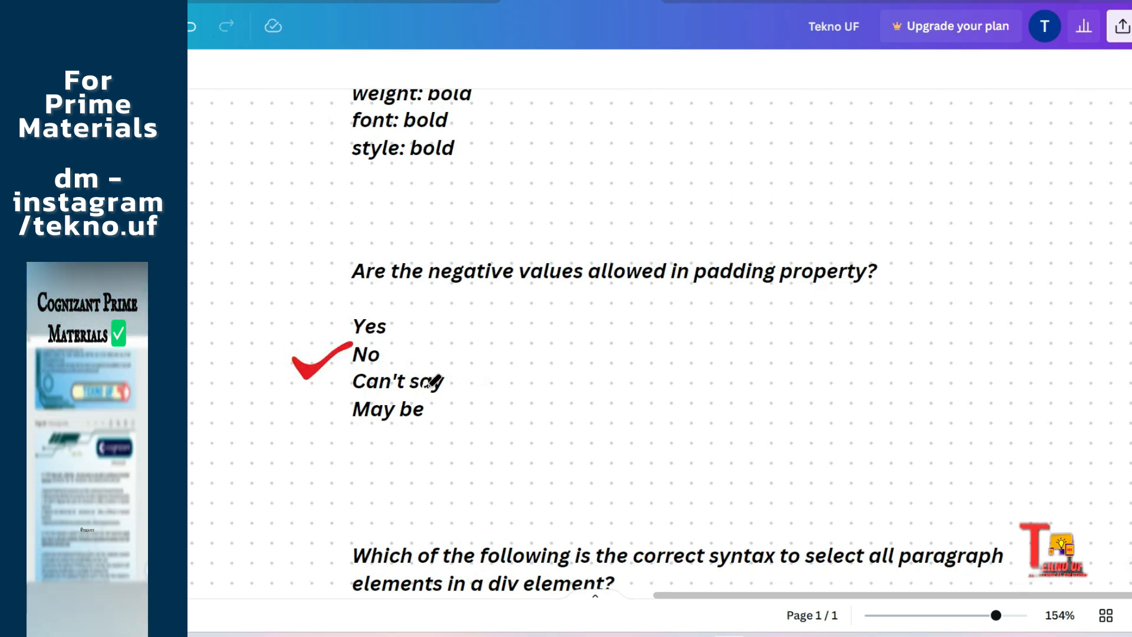
pyautogui.scroll(-3)
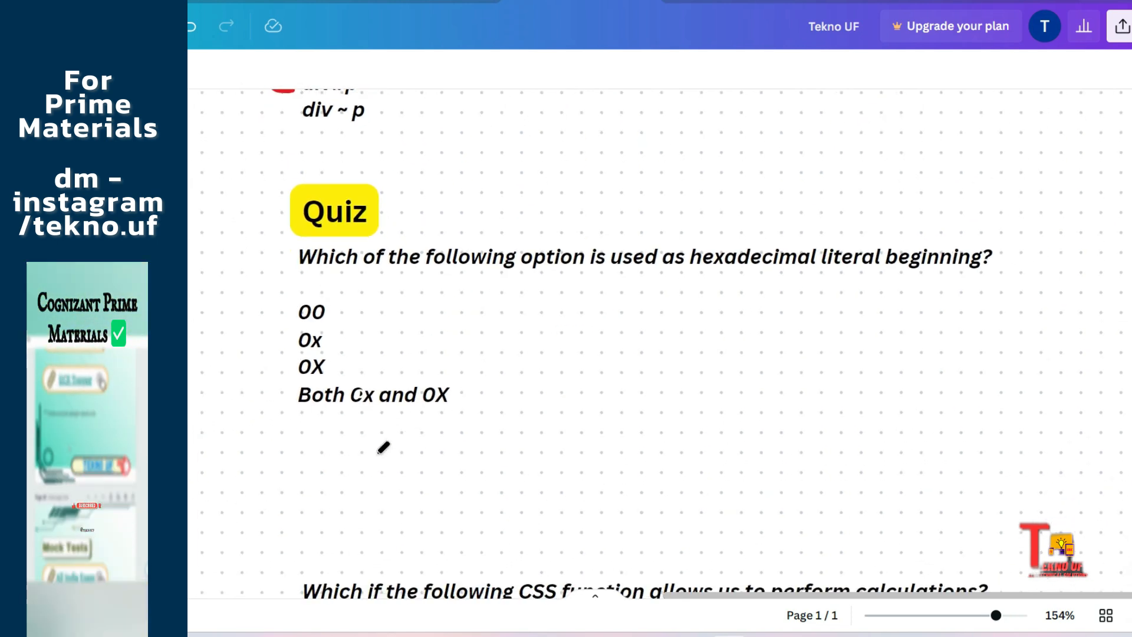
pyautogui.scroll(-3)
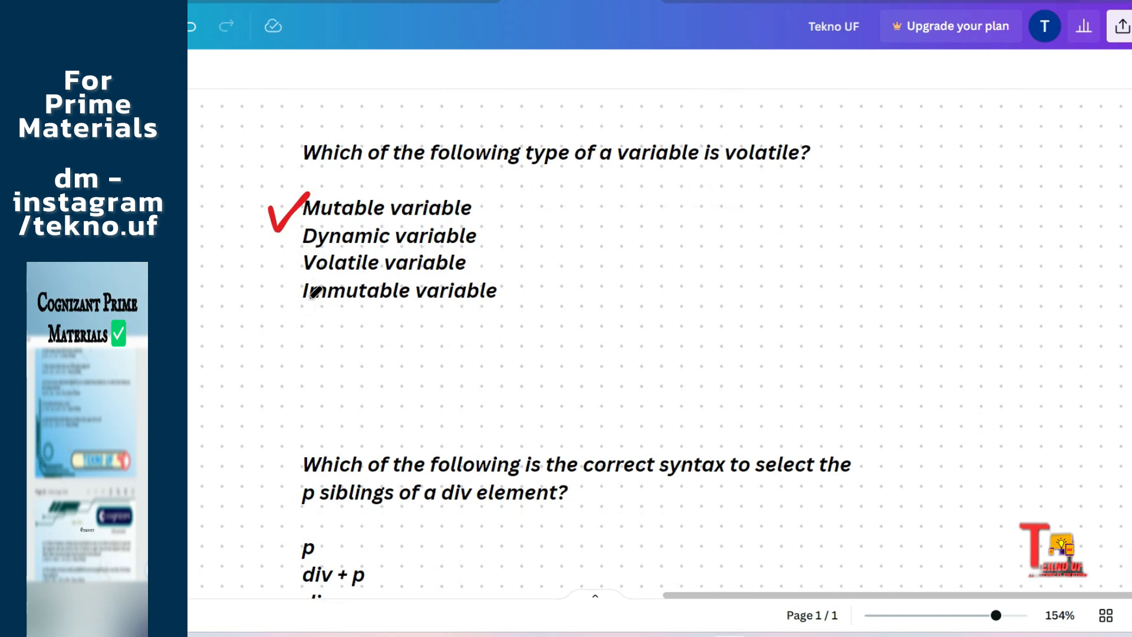
pyautogui.scroll(-3)
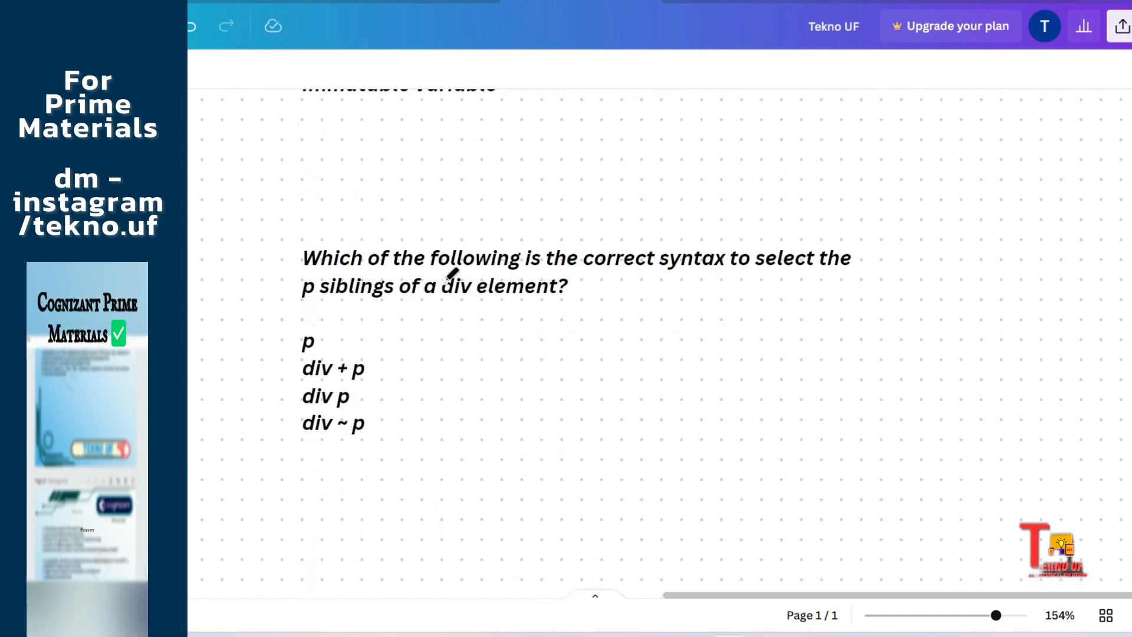
pyautogui.moveTo(751, 275)
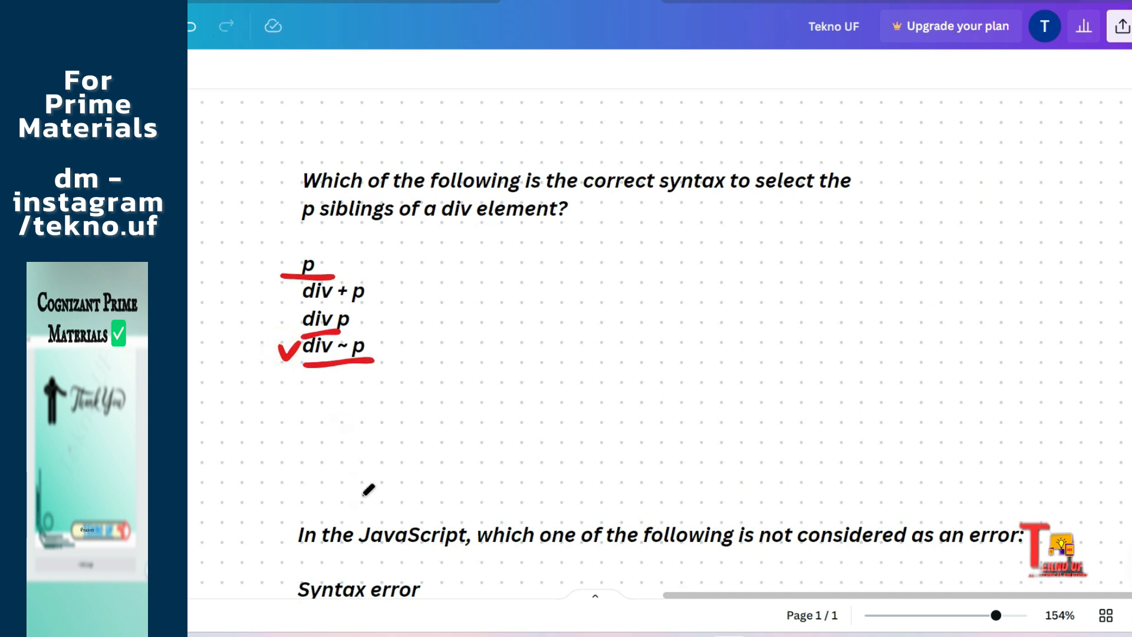
pyautogui.scroll(-3)
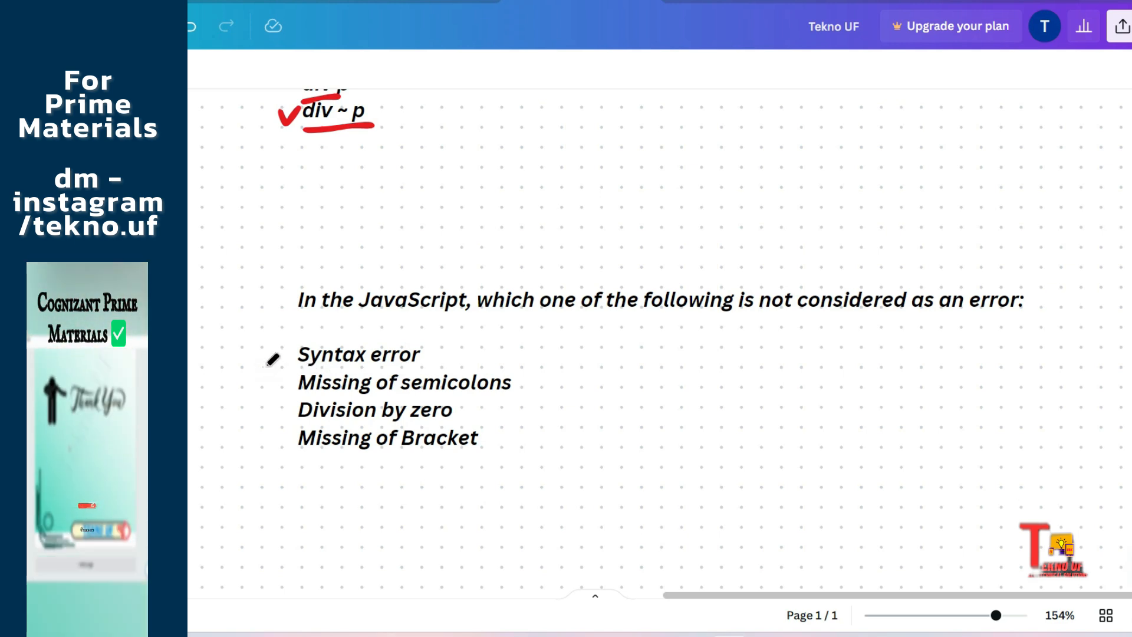
pyautogui.moveTo(283, 382)
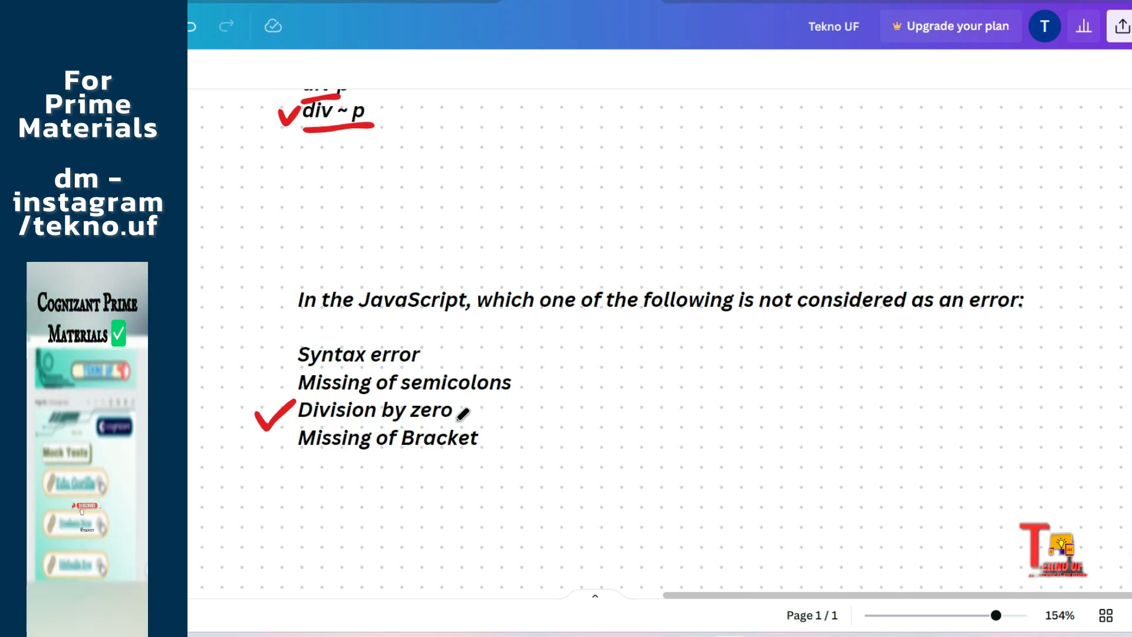
pyautogui.scroll(-3)
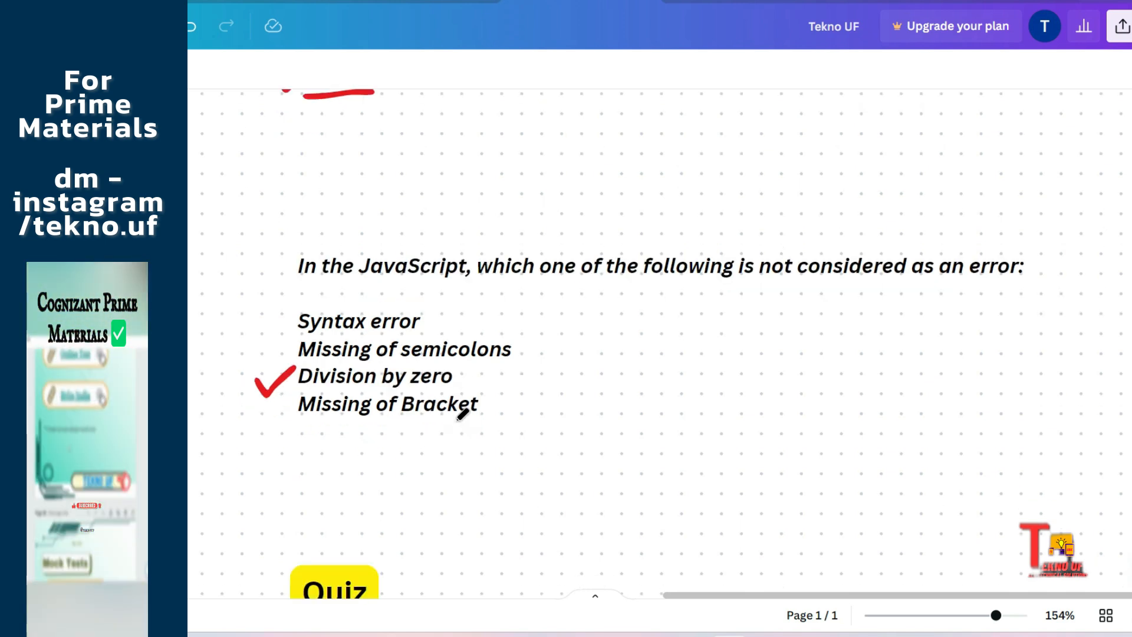
pyautogui.scroll(-3)
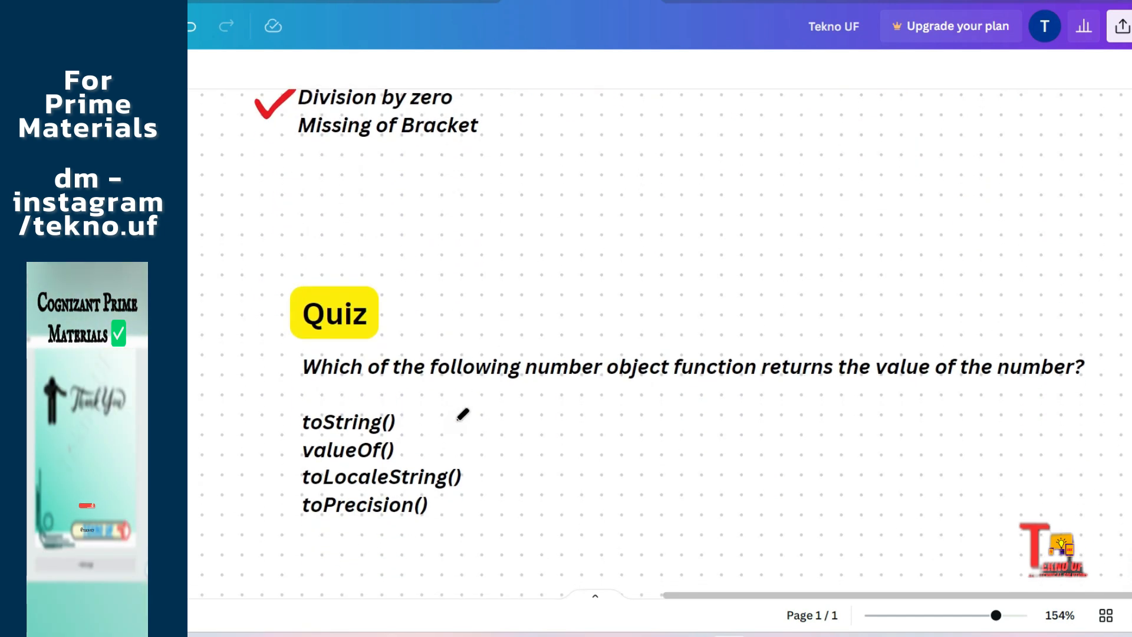